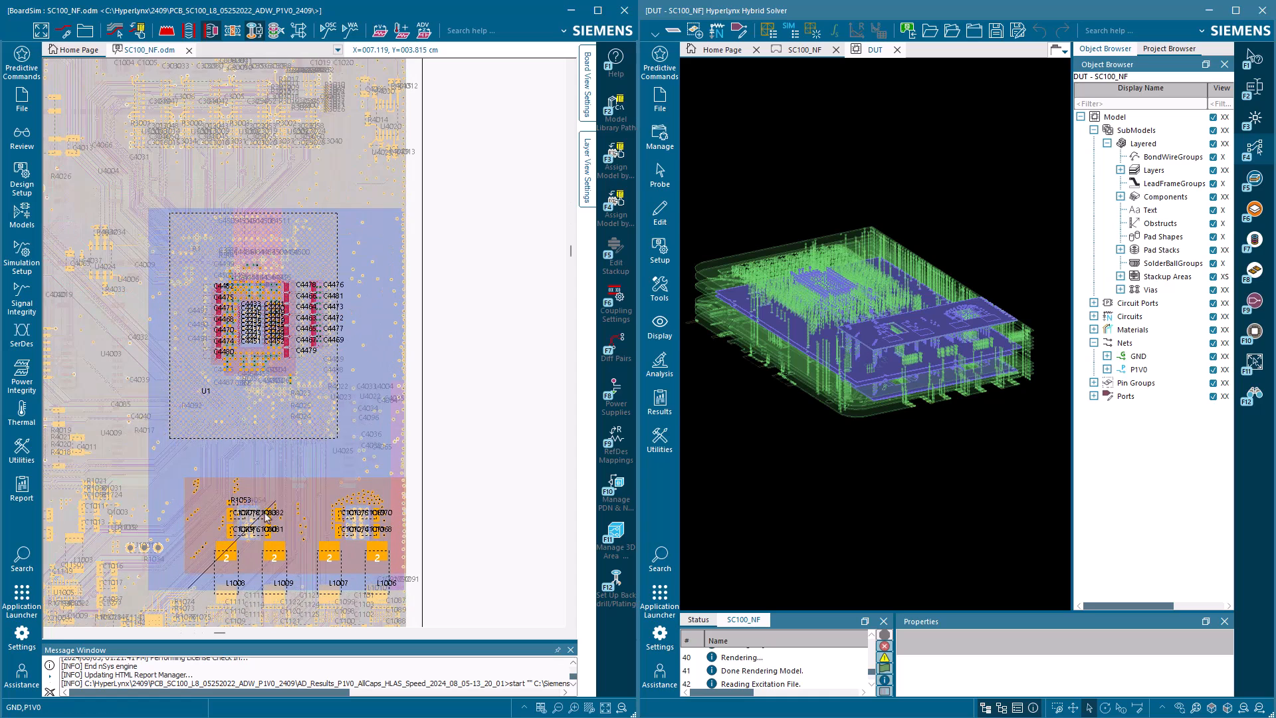
{"action": "mouse_move", "coordinate": [307, 488]}
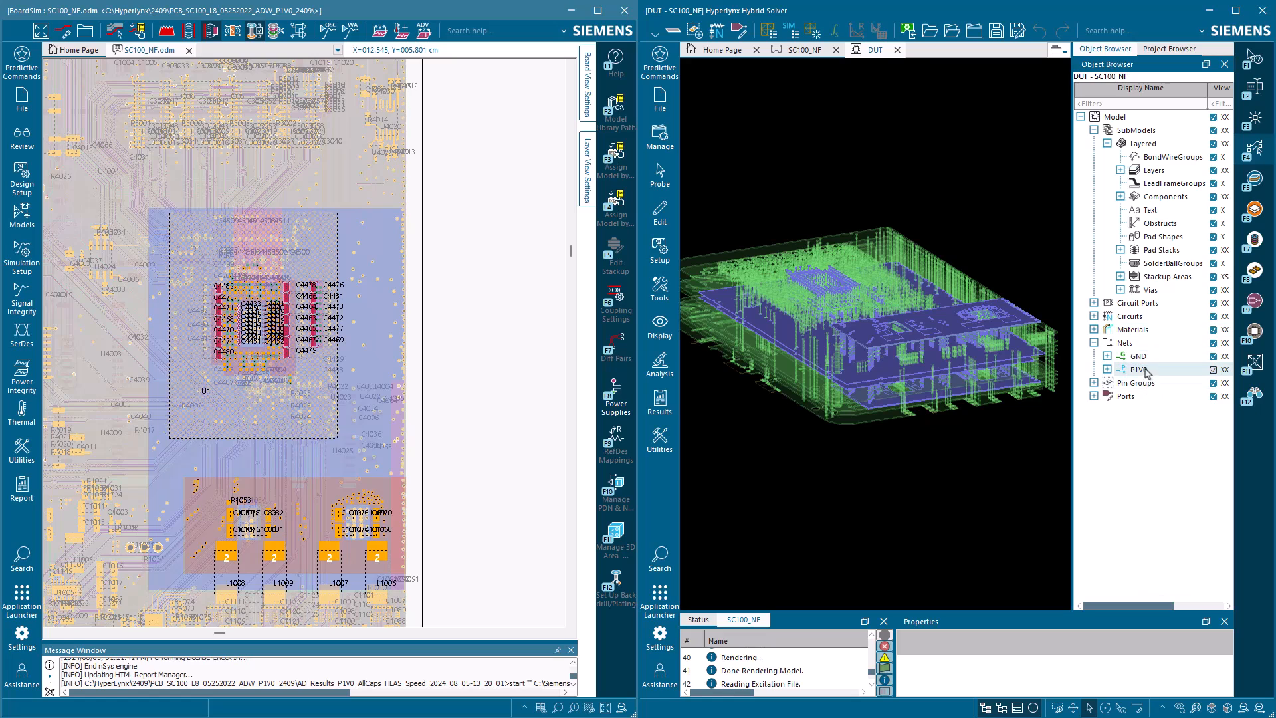
- Highlight the GND net, then the U1.GND pin group on layer L1_GND1
{"action": "left_click", "coordinate": [1139, 356]}
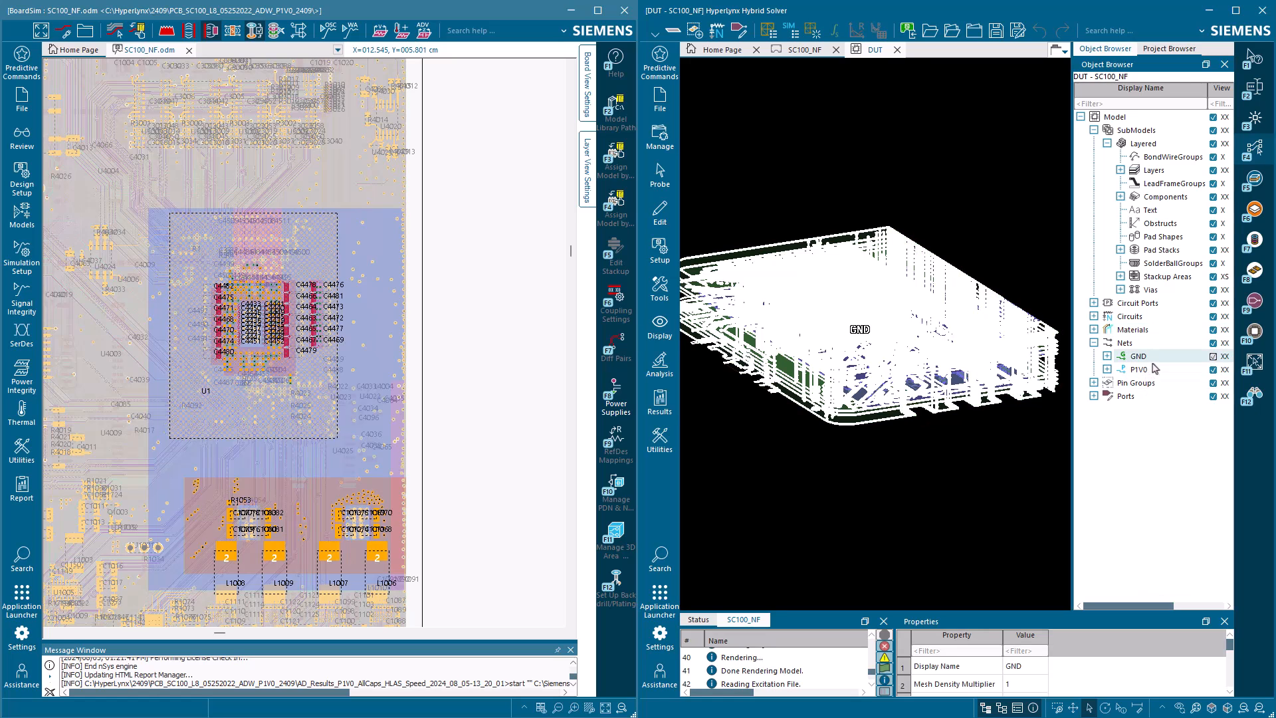
{"action": "left_click", "coordinate": [1140, 370]}
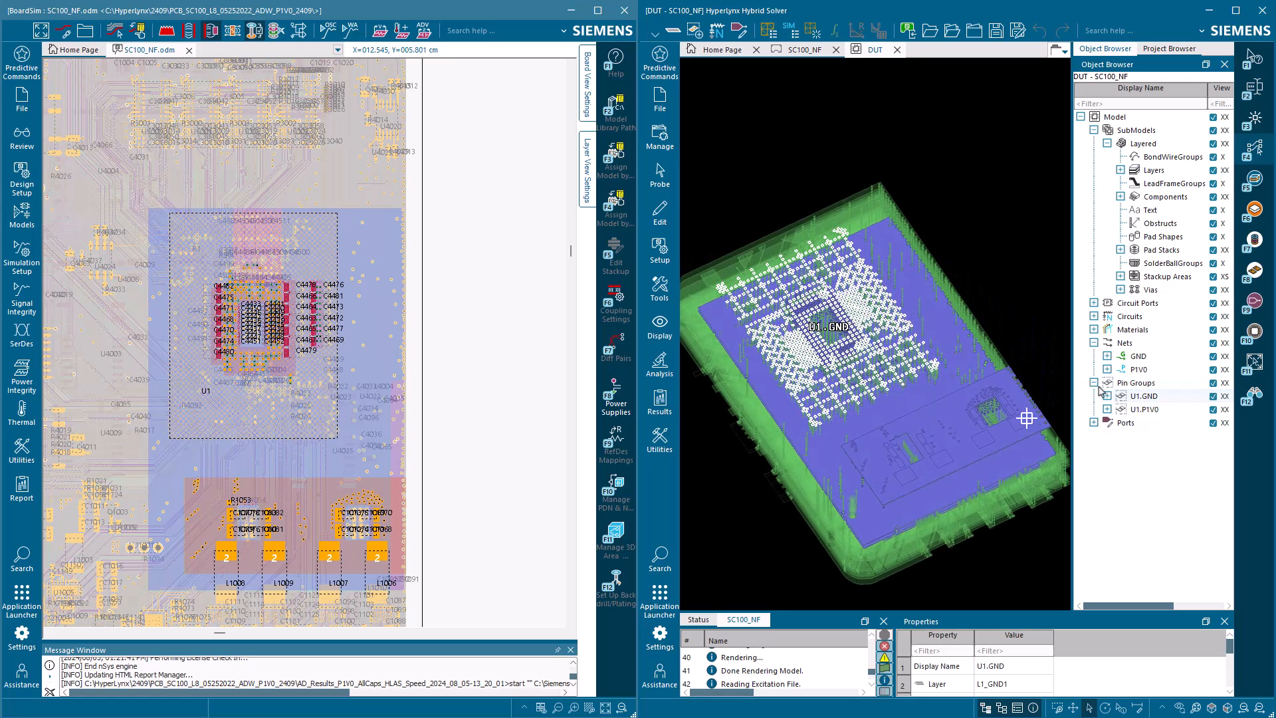
- Highlight the U1.P1V0 pin group and expand the Circuit Ports list
{"action": "left_click", "coordinate": [1141, 408]}
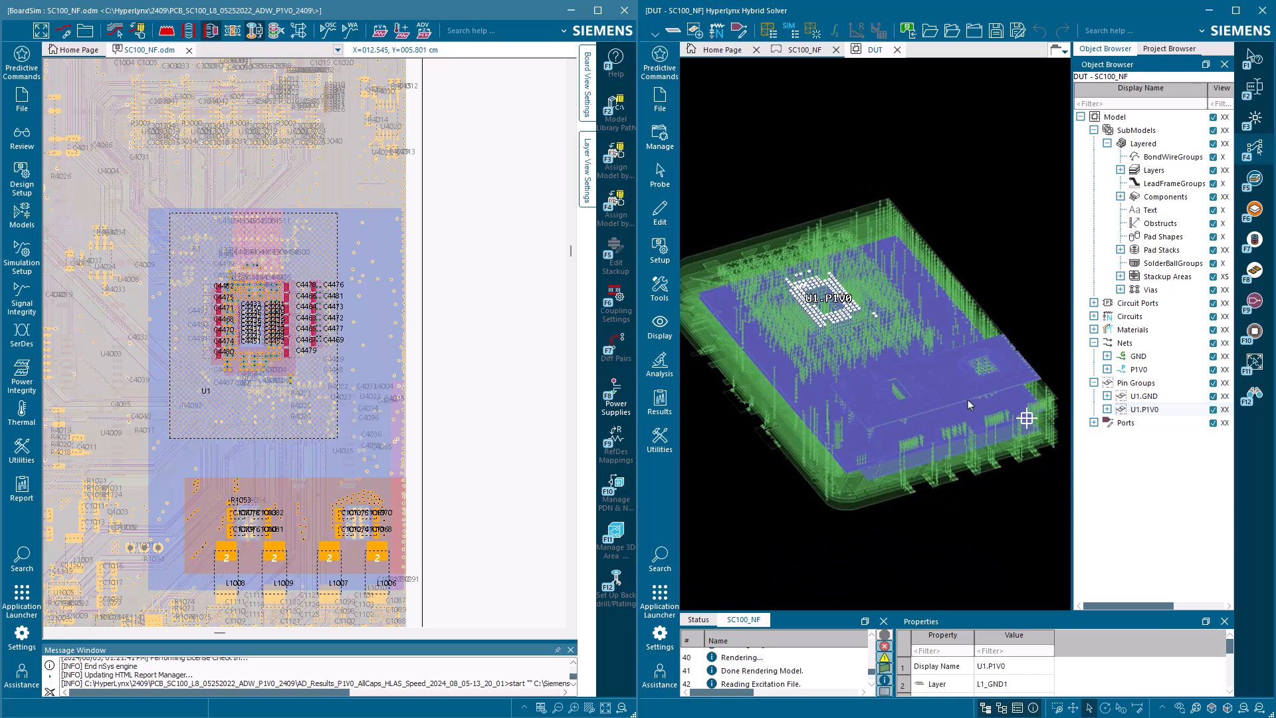
{"action": "left_click", "coordinate": [1094, 303]}
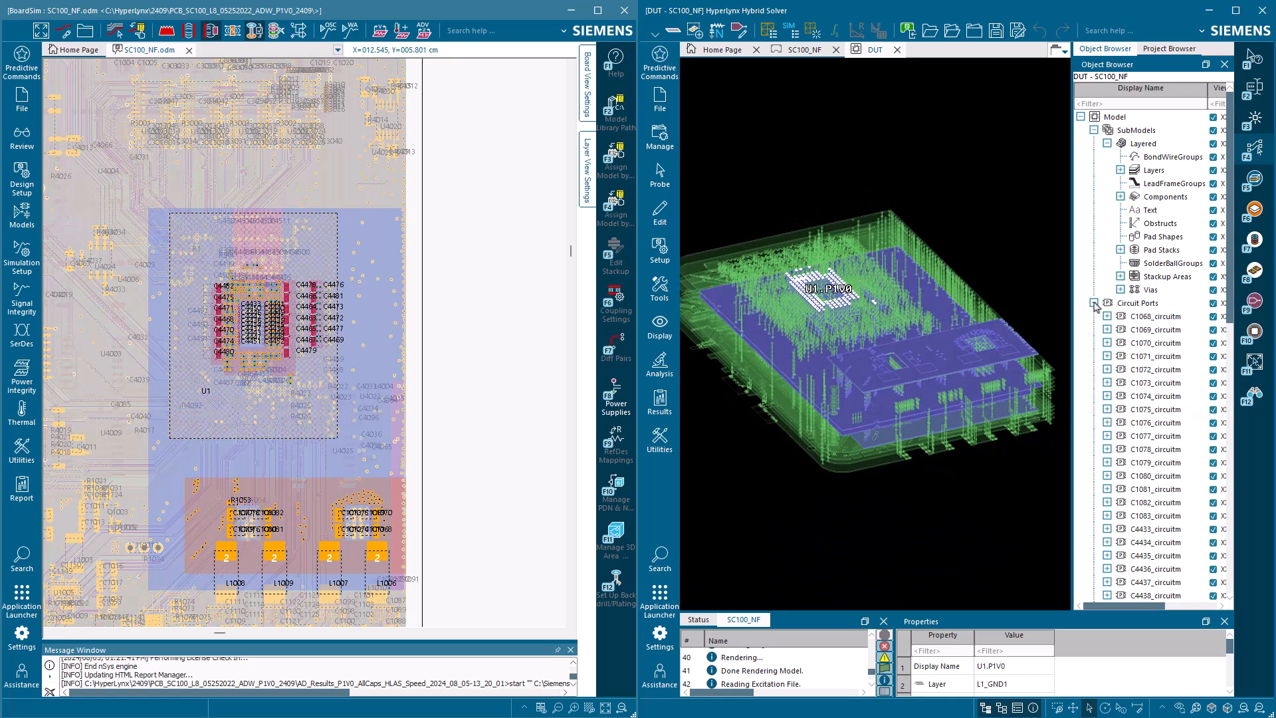
- Select the first six capacitor circuit ports so their labels show on the model
{"action": "left_click", "coordinate": [1155, 317]}
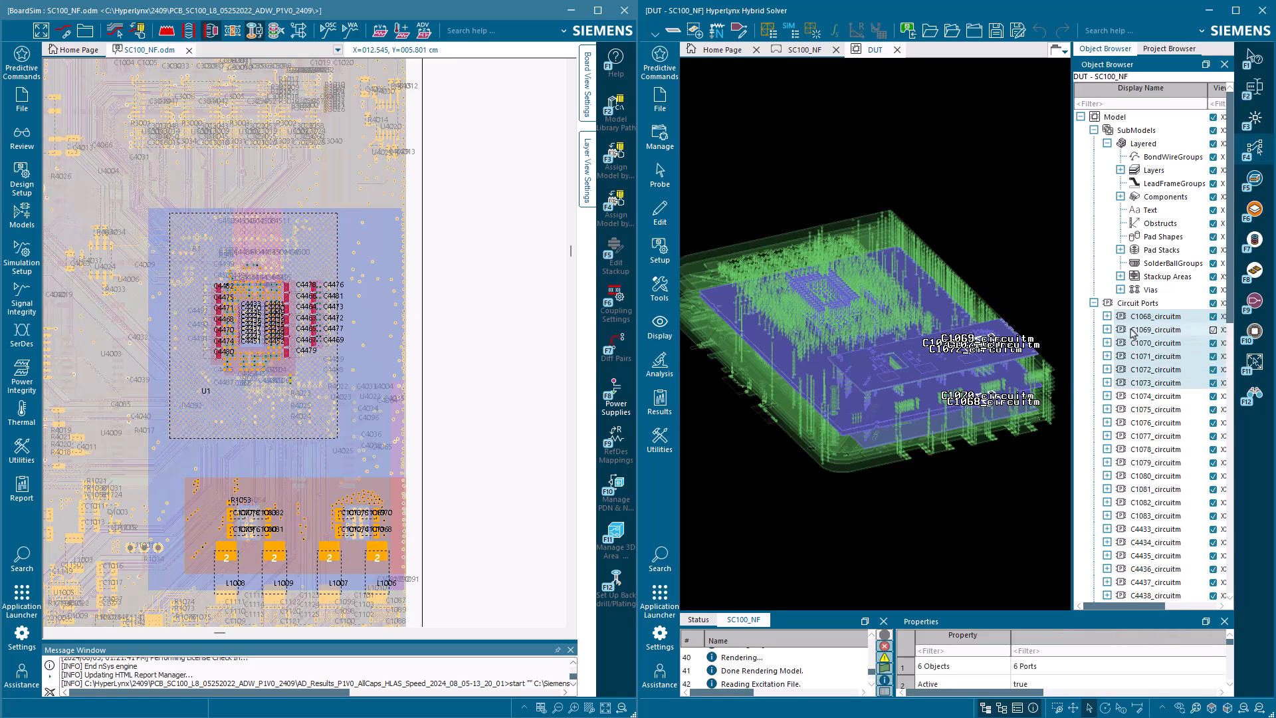
{"action": "left_click", "coordinate": [1148, 303]}
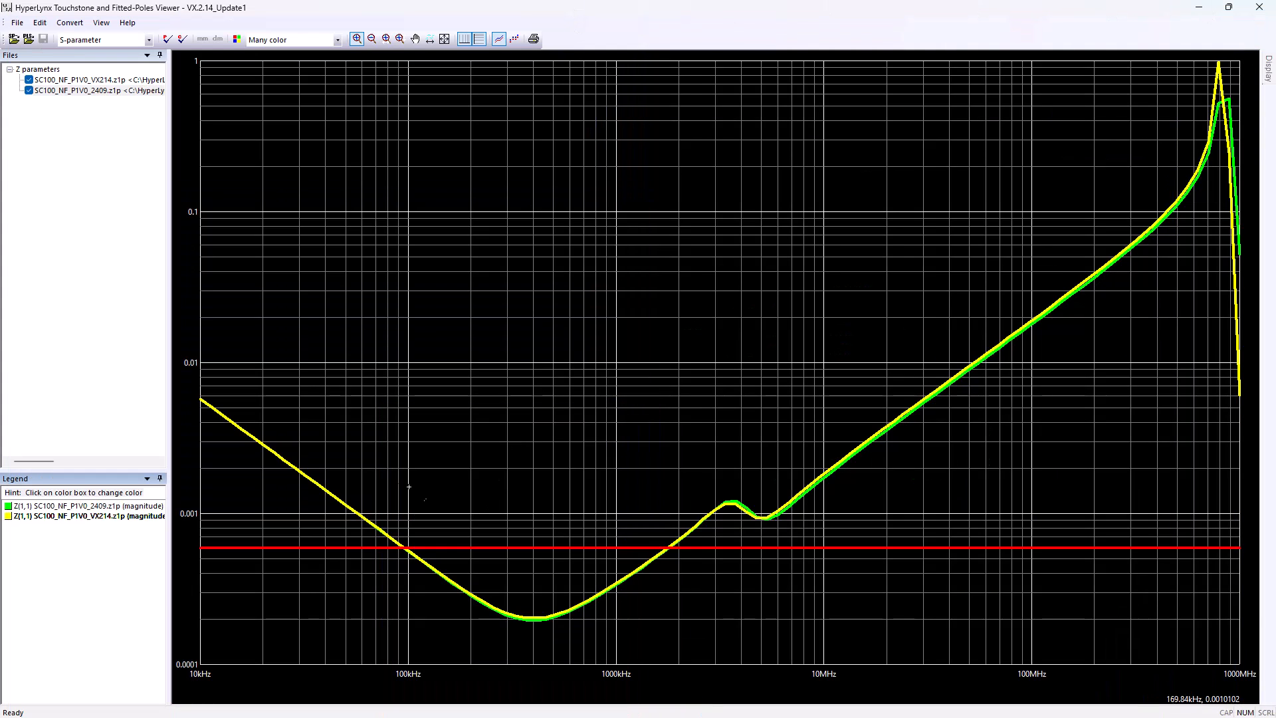
{"action": "mouse_move", "coordinate": [829, 375]}
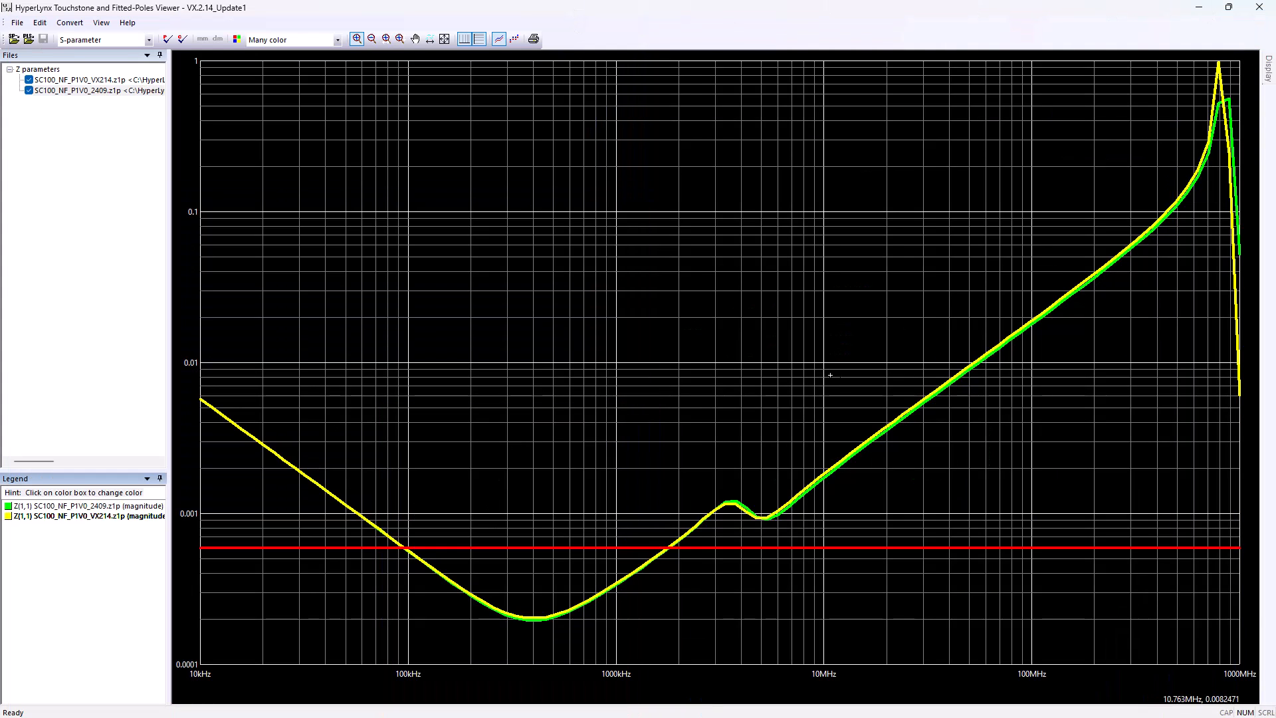
{"action": "mouse_move", "coordinate": [947, 379]}
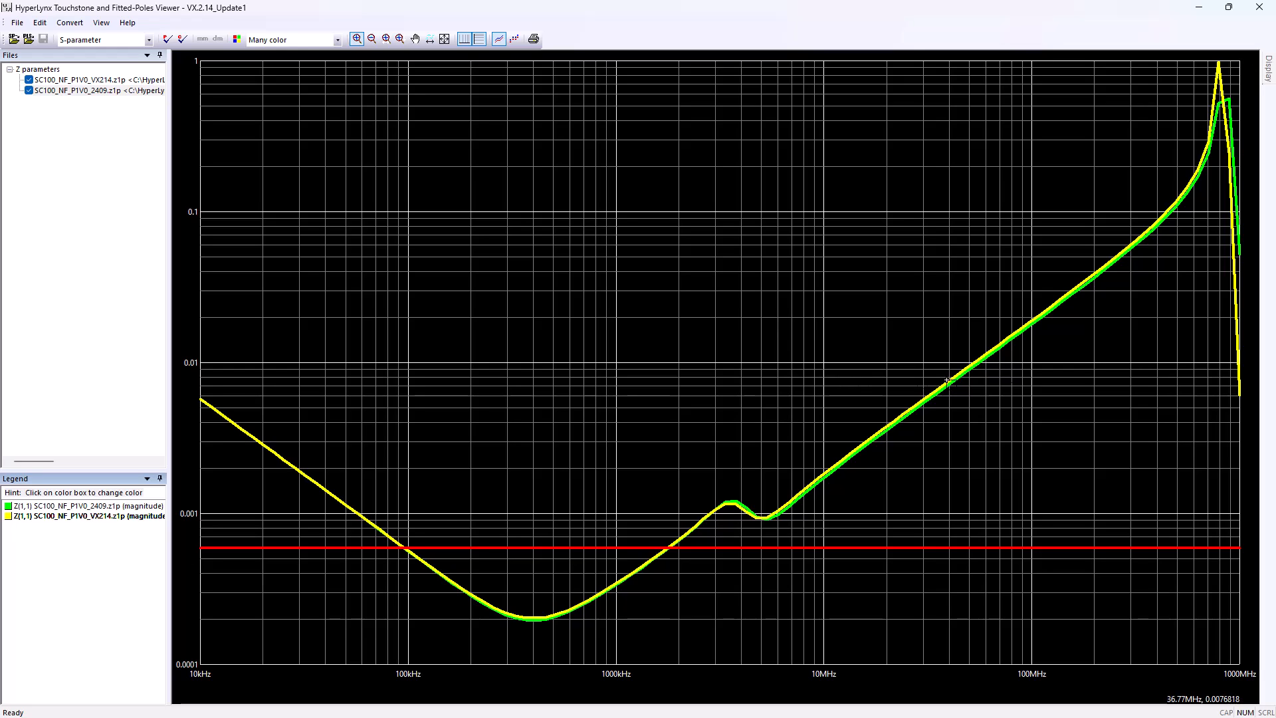
{"action": "mouse_move", "coordinate": [1132, 393]}
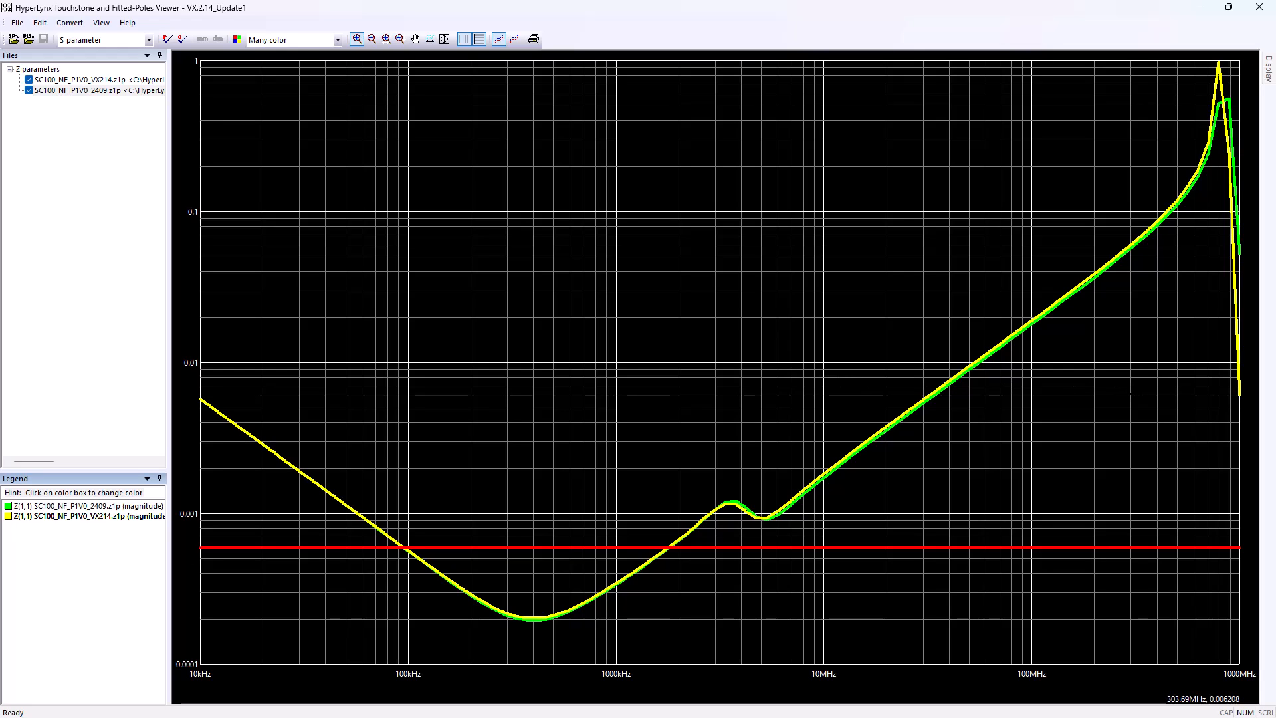